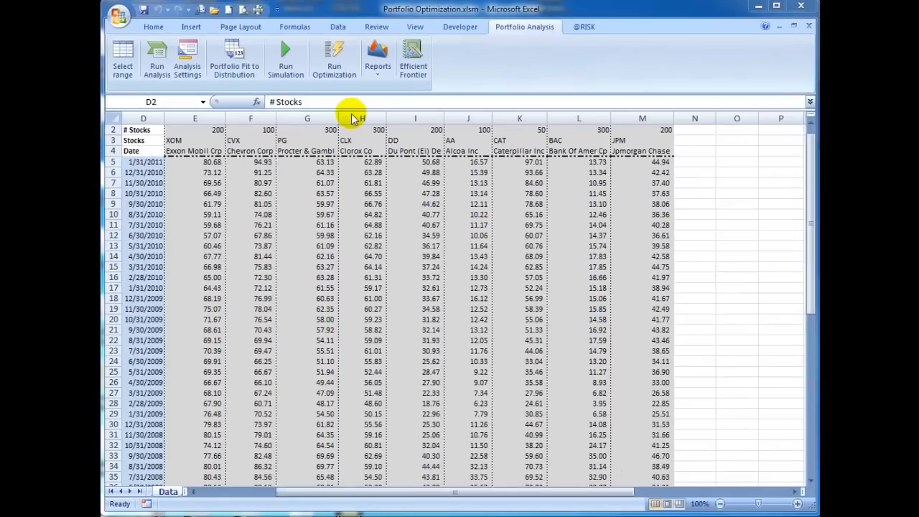
# - Define the stock price data range and confirm it to generate the summary statistics
pyautogui.click(142, 184)
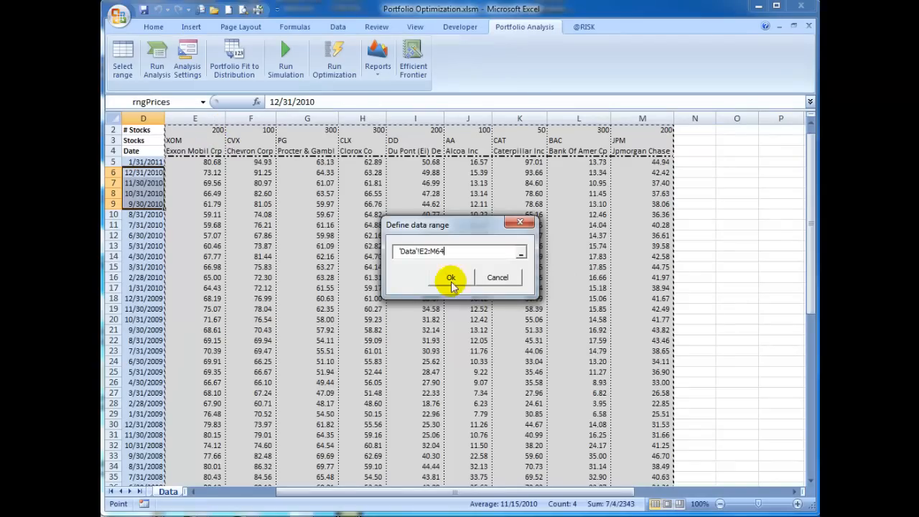
pyautogui.click(451, 279)
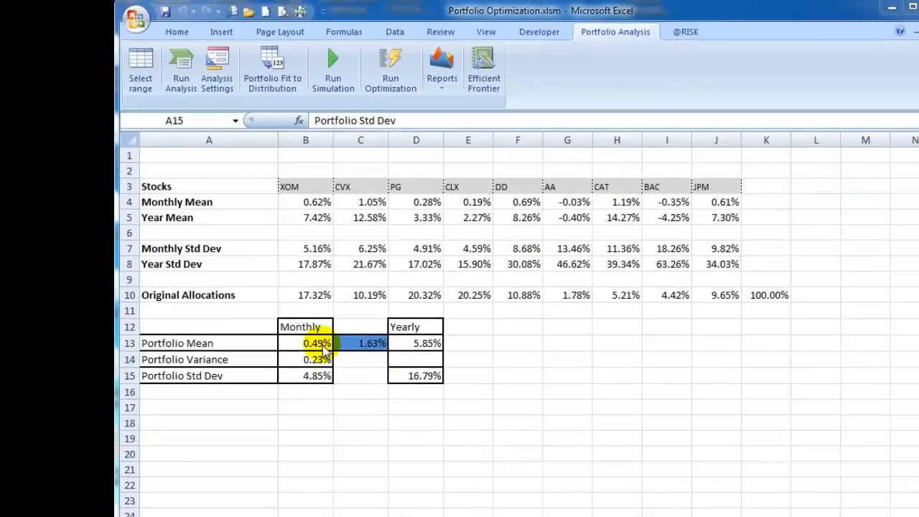
# - Generate the Portfolio Correlation matrix and Portfolio returns reports
pyautogui.click(316, 341)
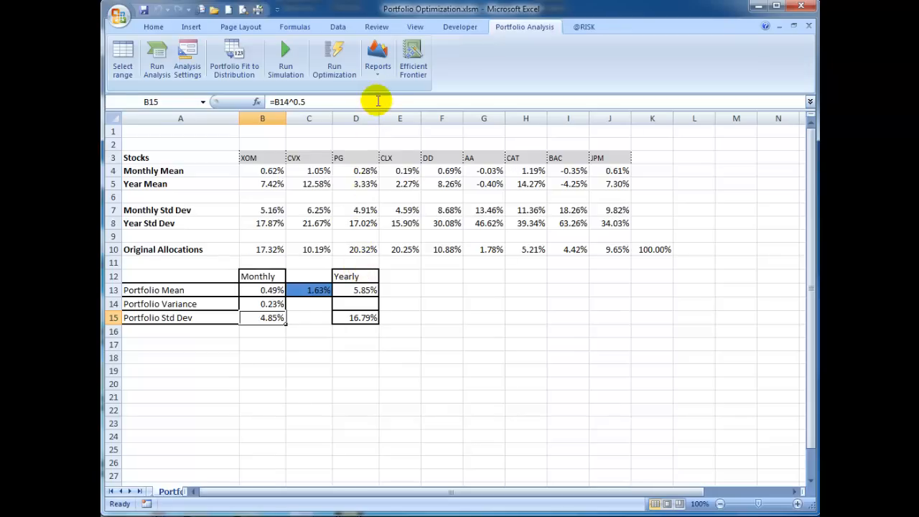
pyautogui.click(377, 60)
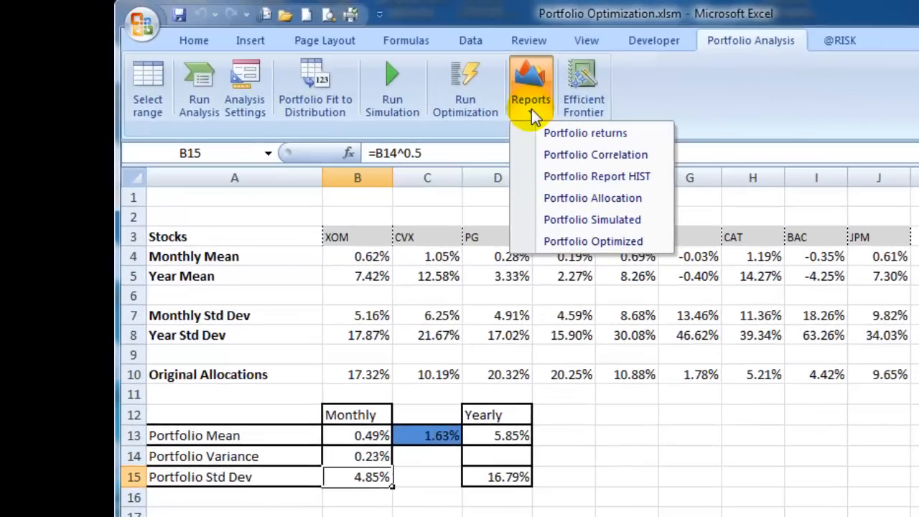
pyautogui.click(595, 155)
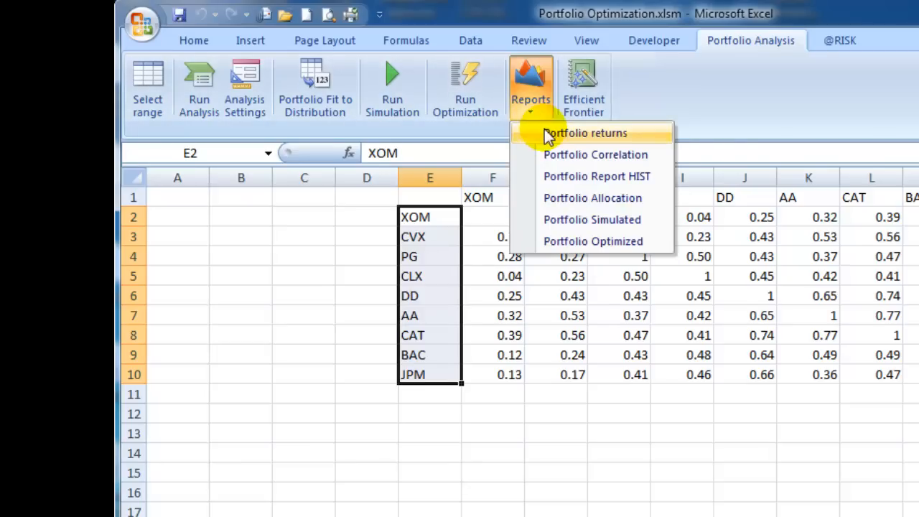
pyautogui.click(586, 132)
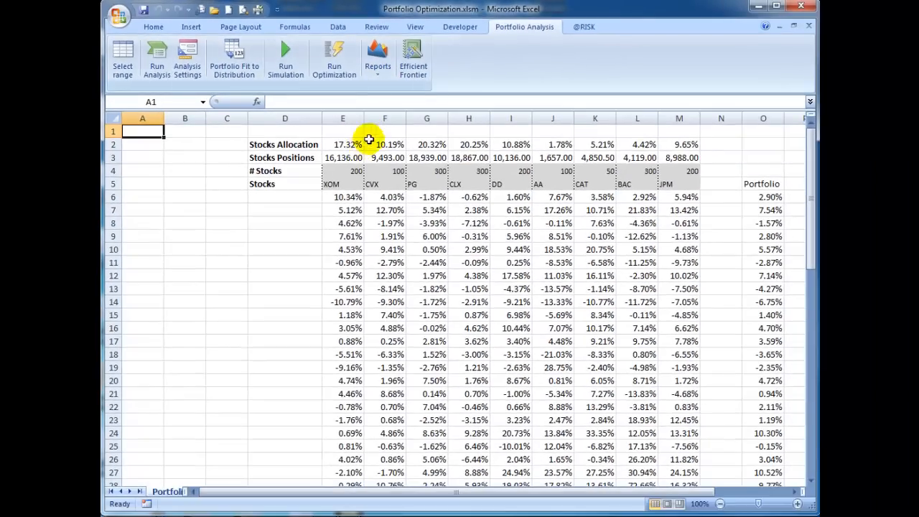
# - Review the Analysis Settings, then produce the portfolio return and value charts report
pyautogui.click(187, 59)
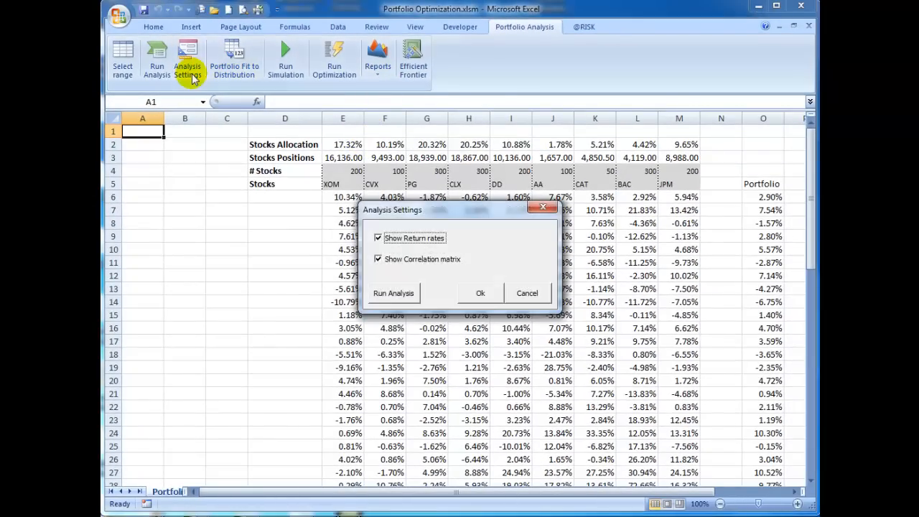
pyautogui.moveTo(216, 92)
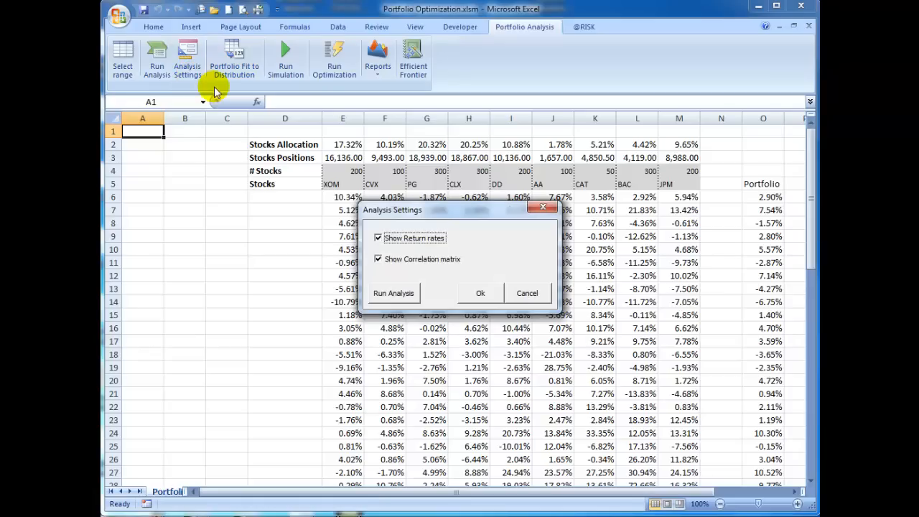
pyautogui.click(526, 293)
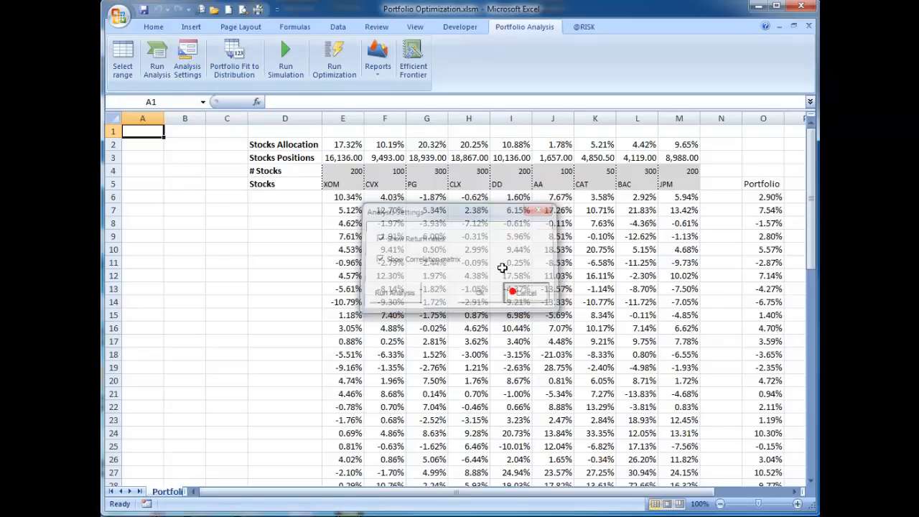
pyautogui.click(378, 59)
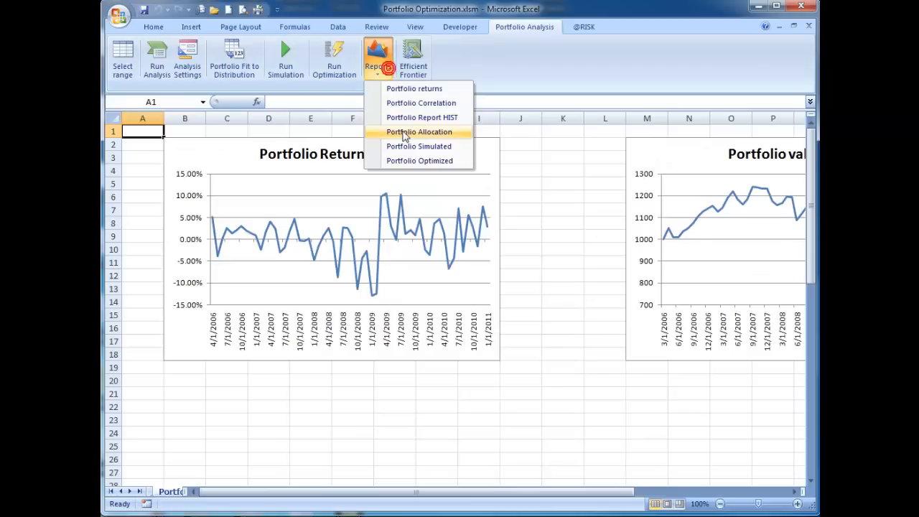
# - Produce the Portfolio Allocation pie chart of the nine stock weights
pyautogui.click(419, 132)
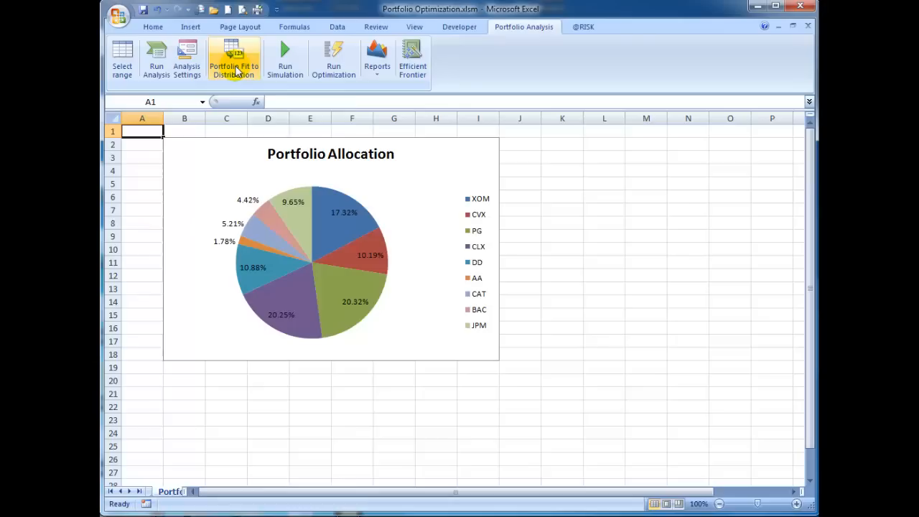
pyautogui.moveTo(234, 60)
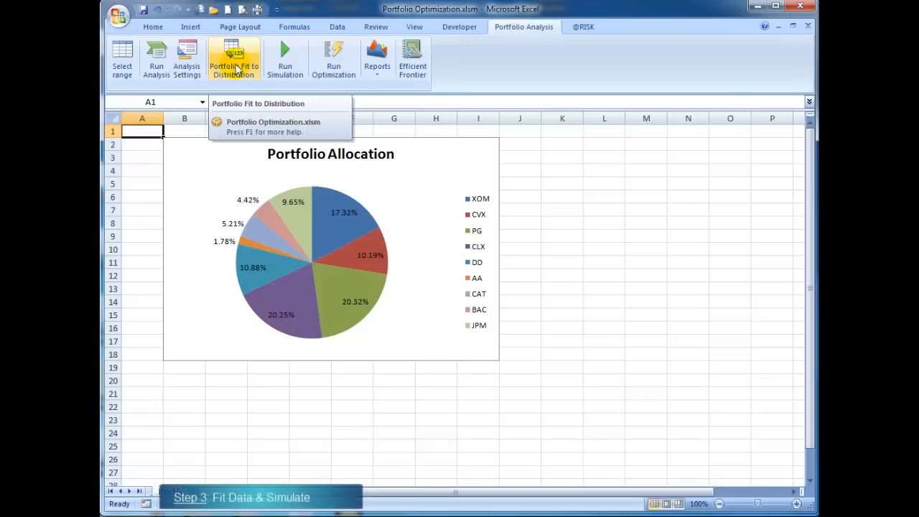
pyautogui.click(233, 59)
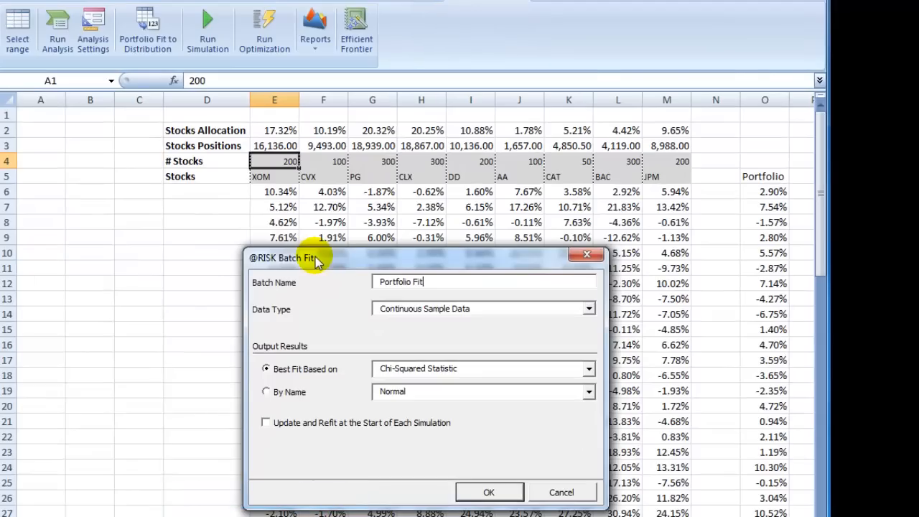
pyautogui.moveTo(356, 331)
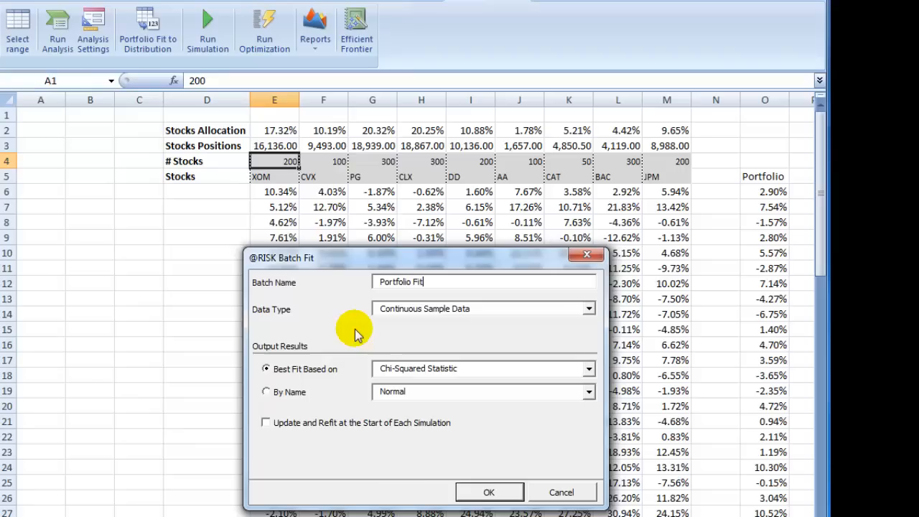
pyautogui.moveTo(549, 377)
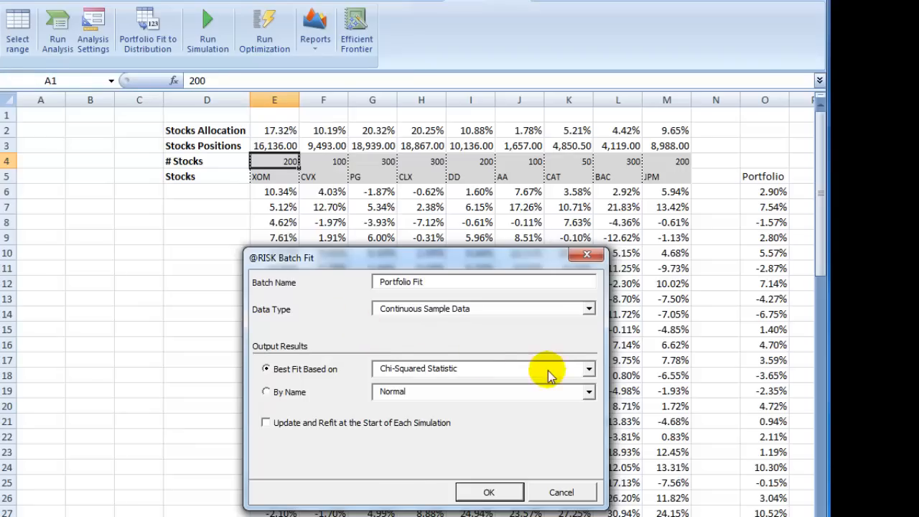
pyautogui.click(589, 368)
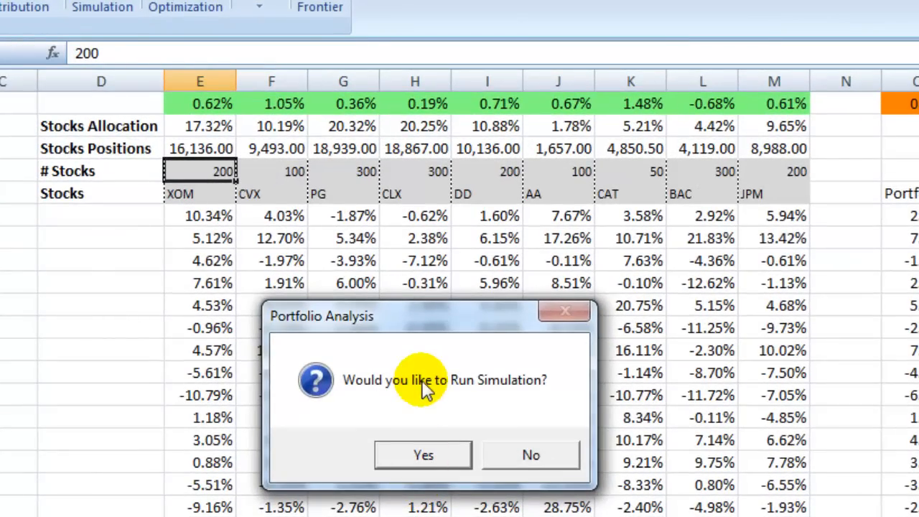
pyautogui.moveTo(425, 391)
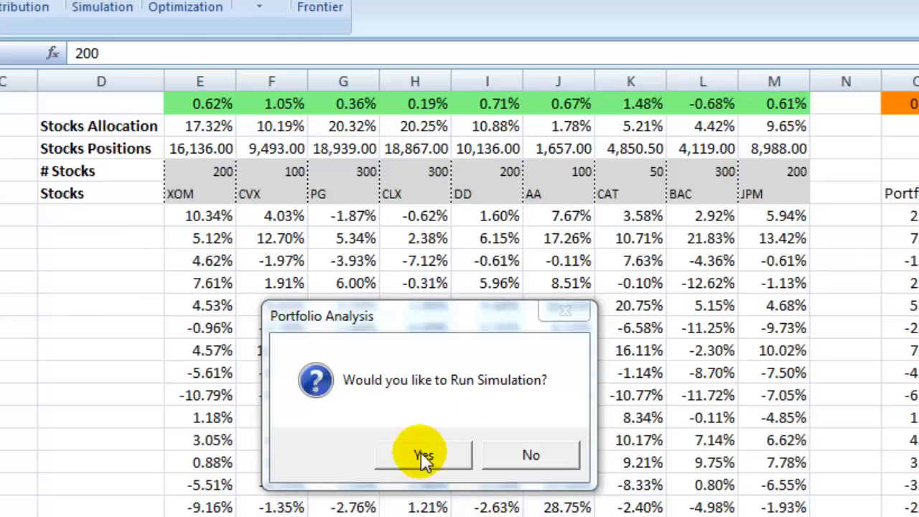
# - Run the 5000-iteration simulation and inspect the mean, deviation, VaR and CVaR table
pyautogui.click(422, 454)
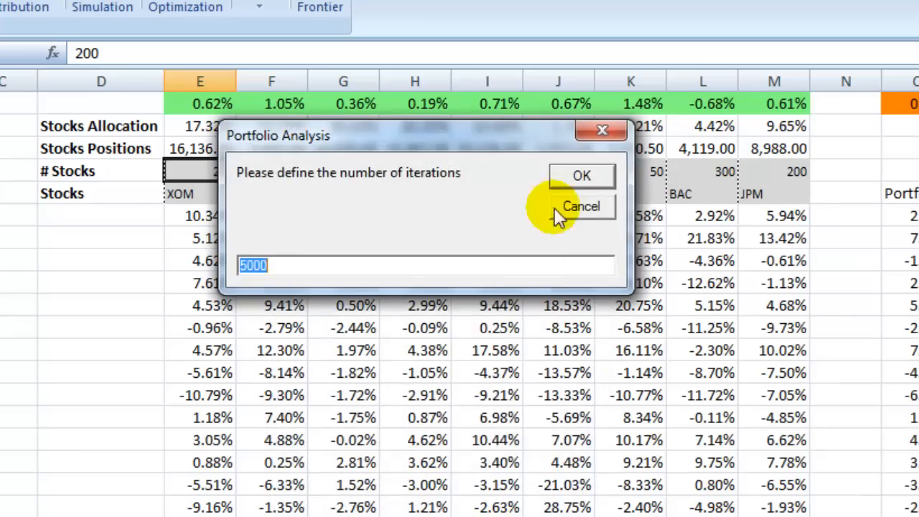
pyautogui.click(581, 176)
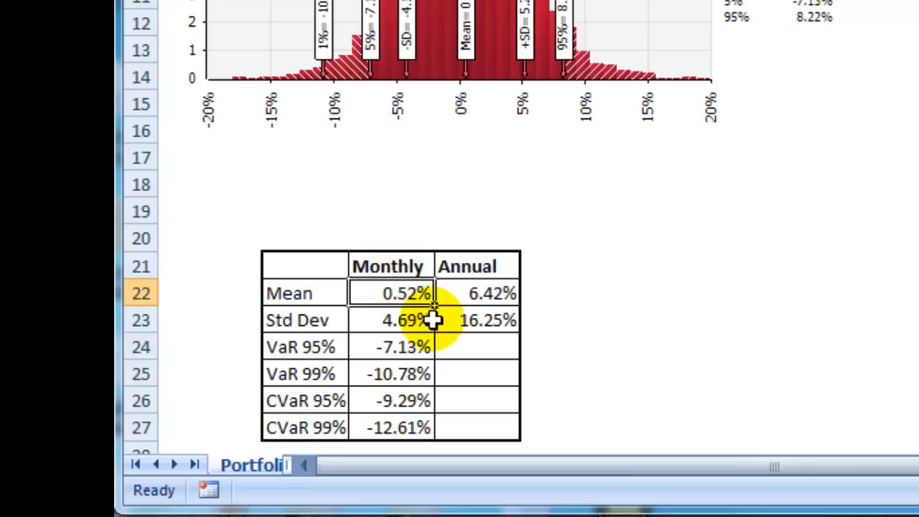
pyautogui.click(492, 293)
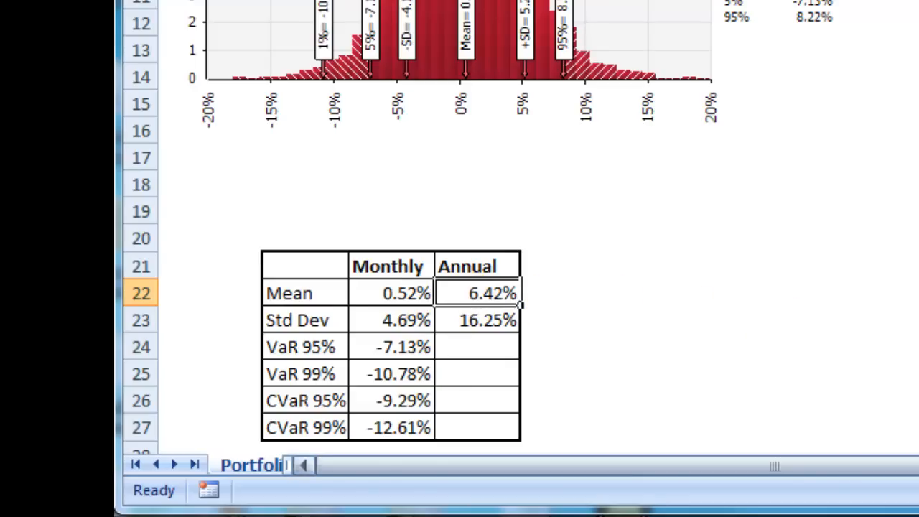
pyautogui.hscroll(3)
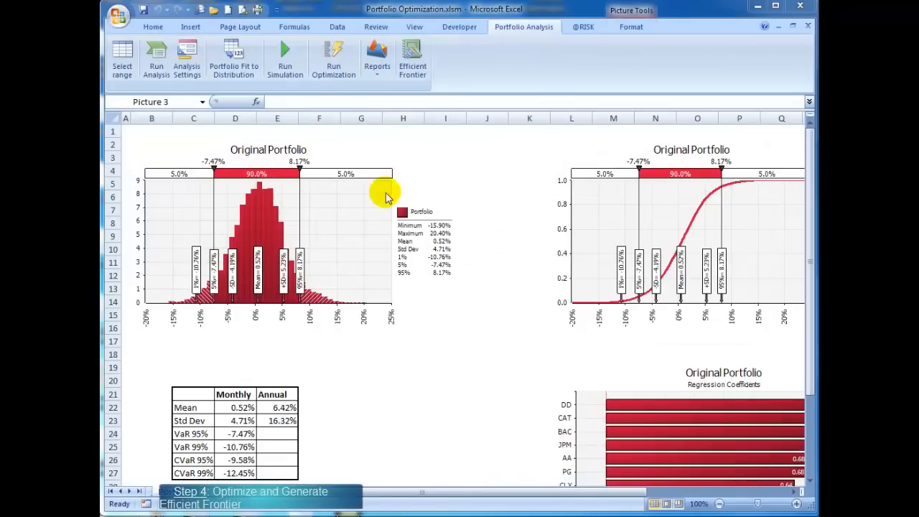
pyautogui.moveTo(333, 59)
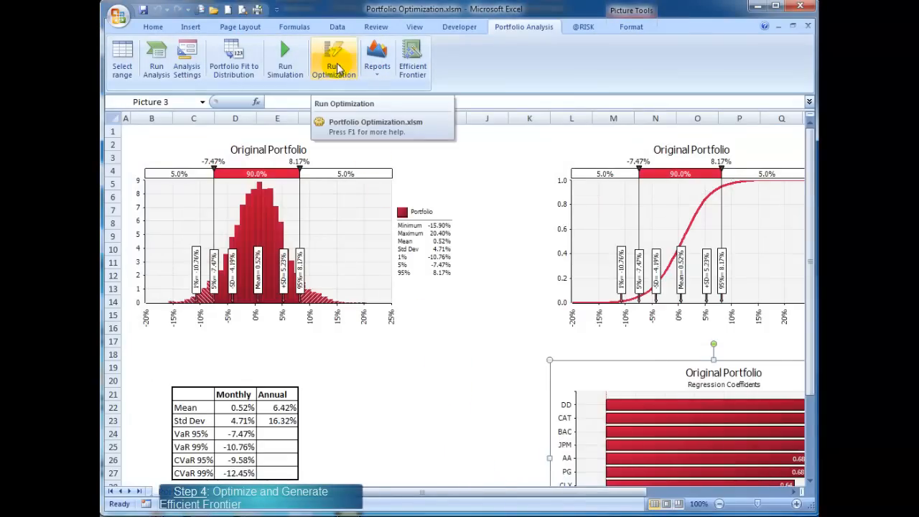
# - Run Optimization to create the original-versus-optimized portfolio comparison report
pyautogui.click(334, 58)
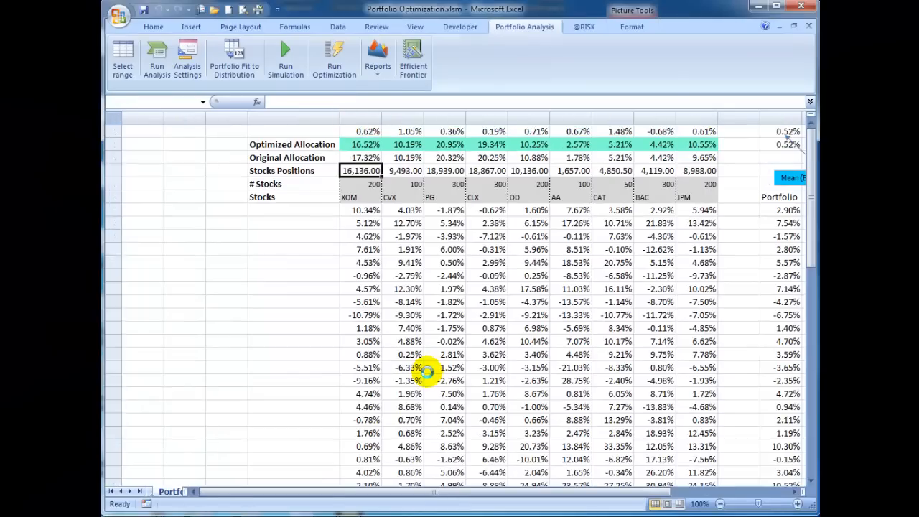
pyautogui.click(333, 59)
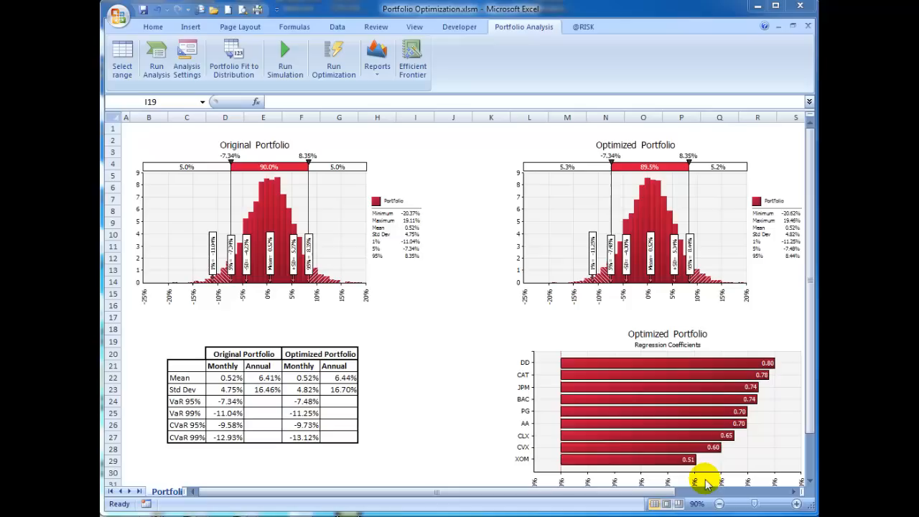
pyautogui.moveTo(463, 257)
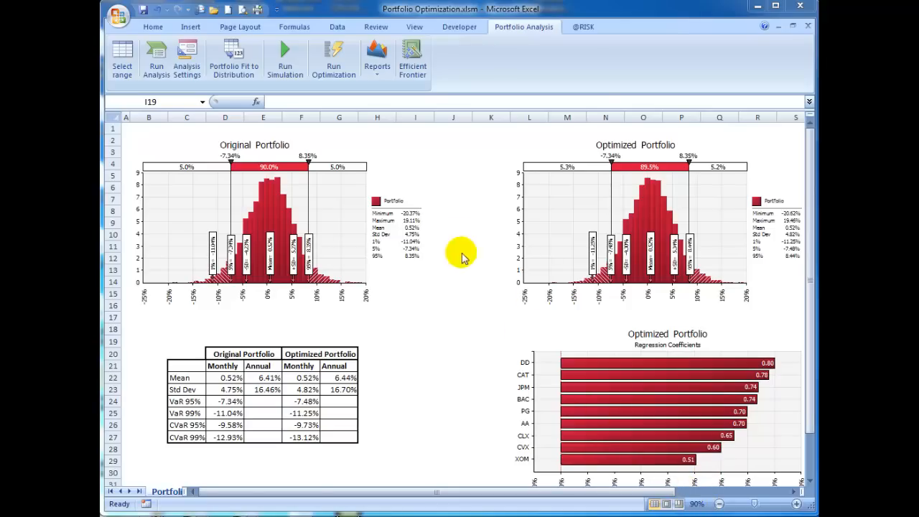
# - Show the Portfolio Optimized report comparing optimized and original allocations
pyautogui.click(635, 215)
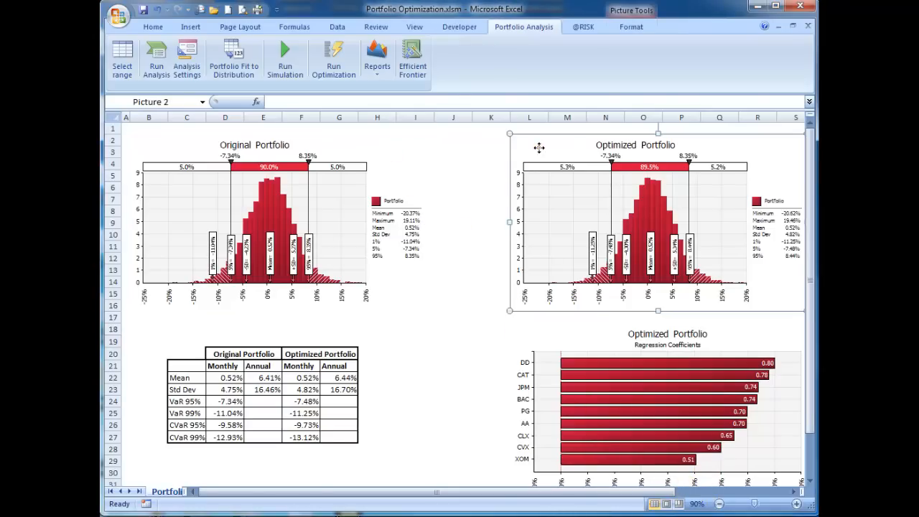
pyautogui.click(376, 60)
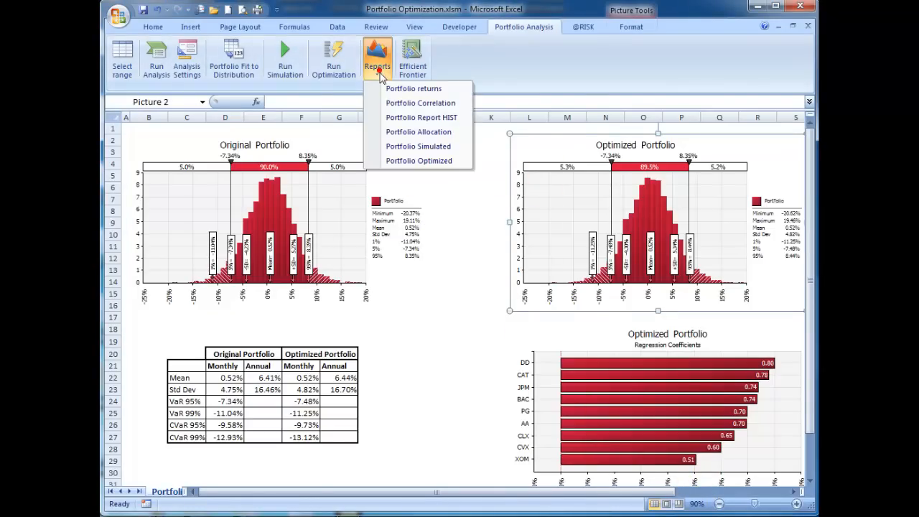
pyautogui.click(419, 133)
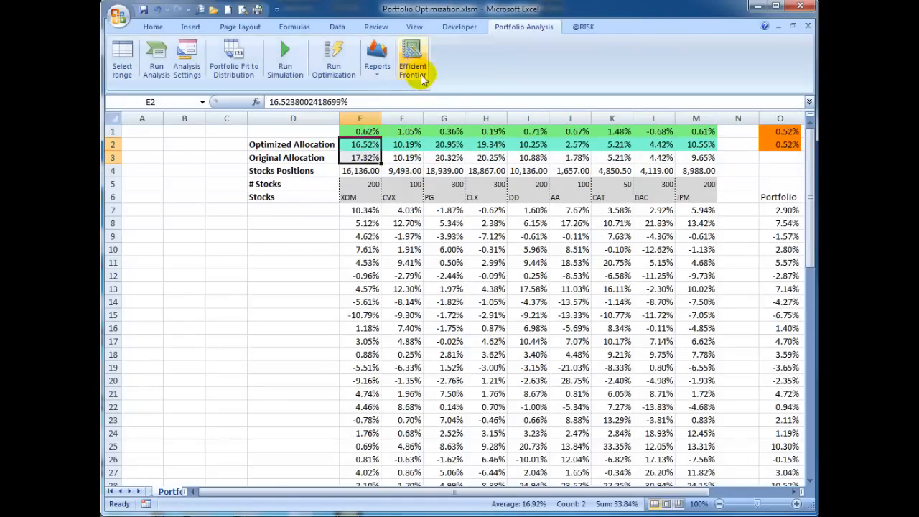
# - Run the Efficient Frontier with stock weights constrained between 0.01 and 0.45
pyautogui.click(413, 59)
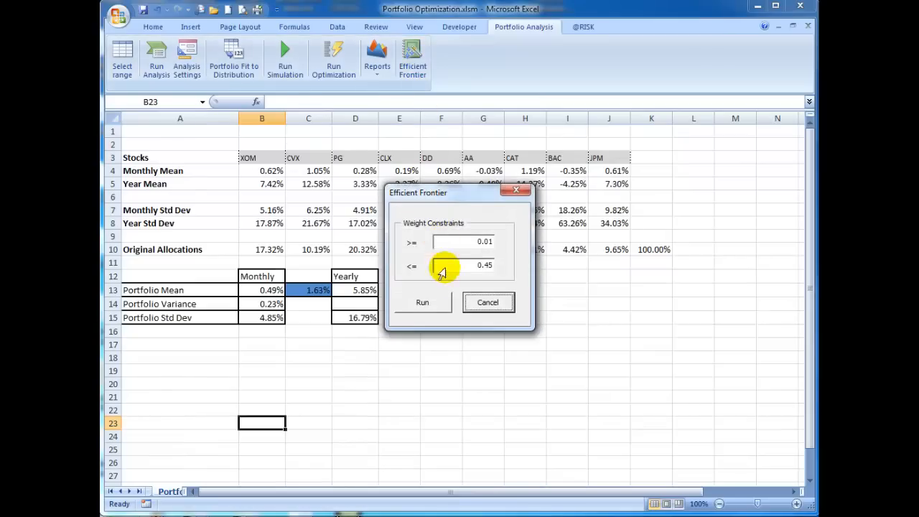
pyautogui.click(422, 302)
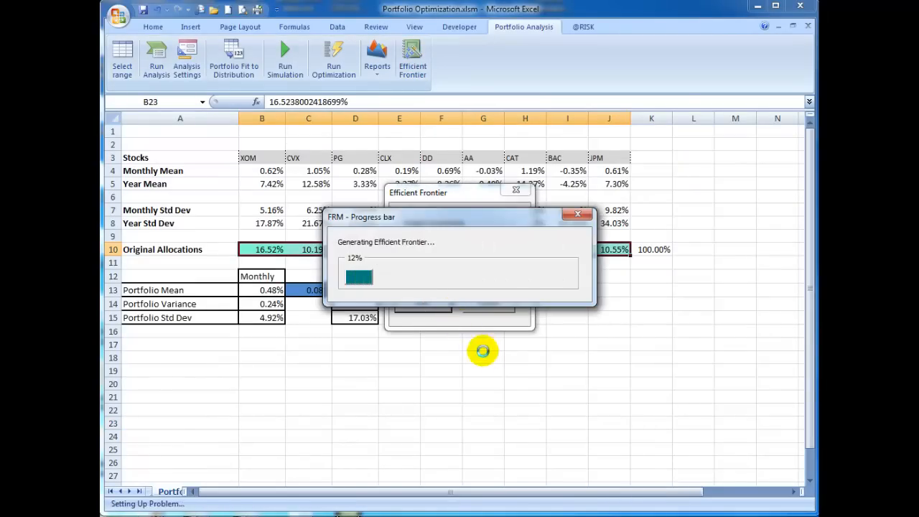